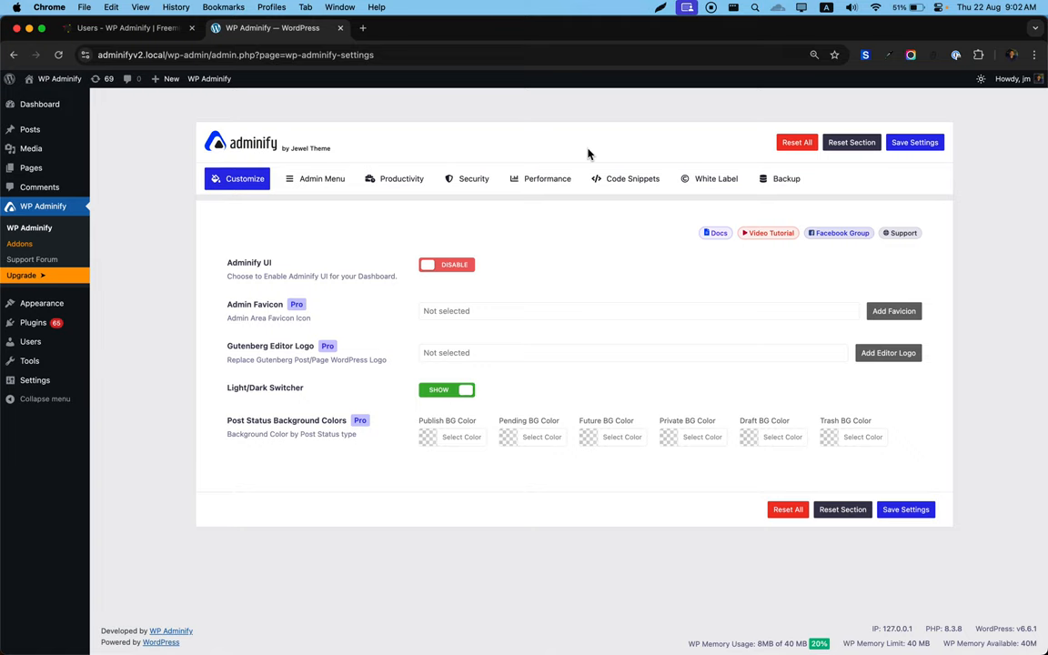
mouse_move(473, 221)
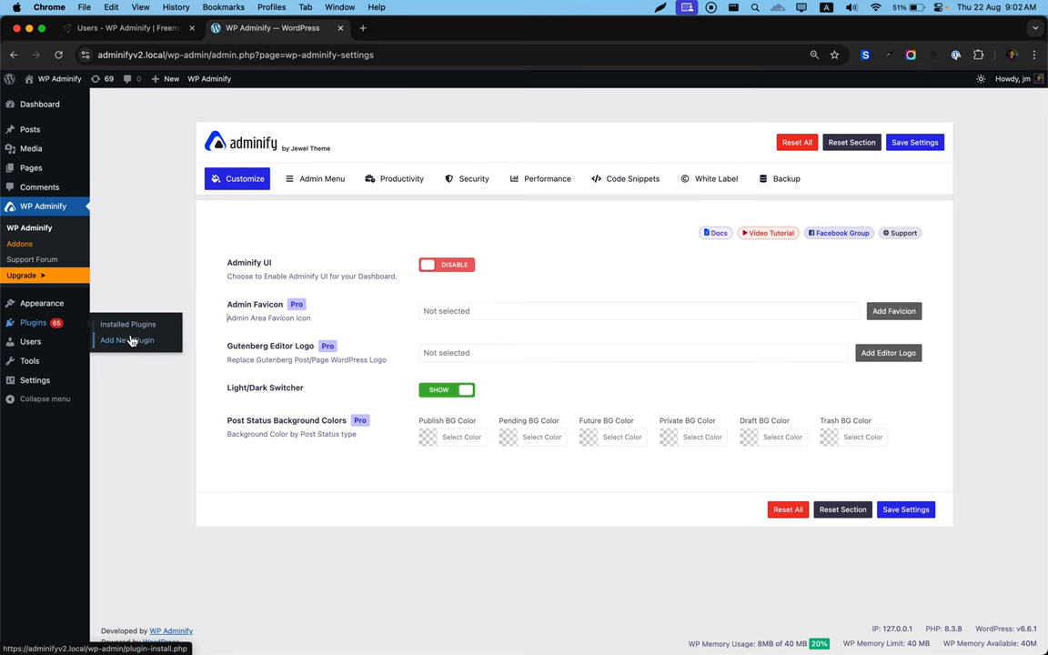
Upload adminify-pro-4.0.zip from the computer, install it, and activate the new plugin
click(127, 340)
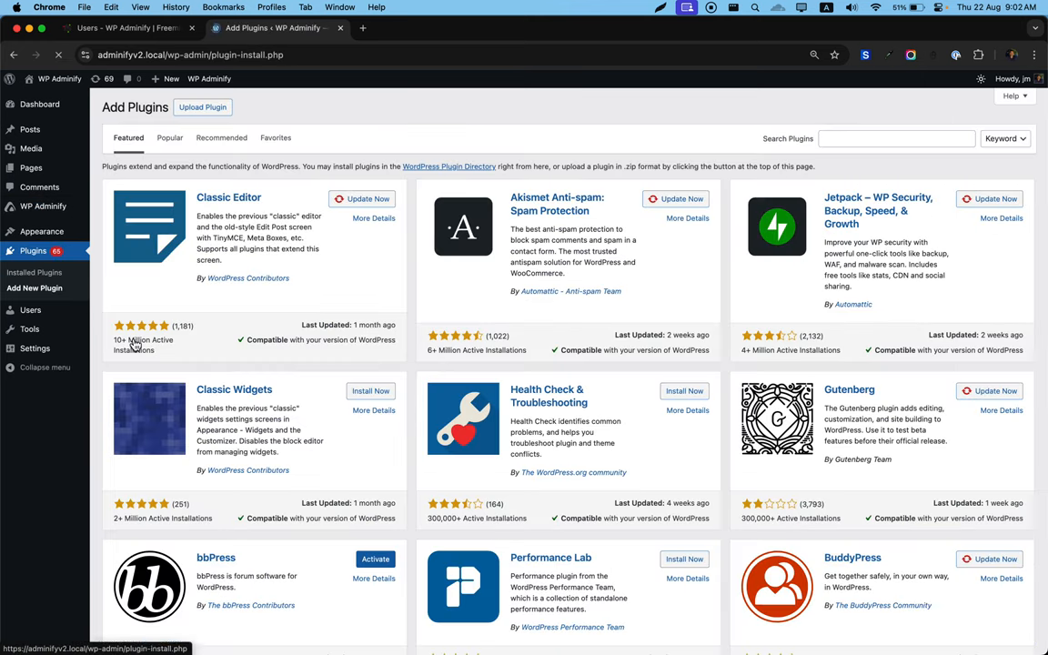
click(202, 106)
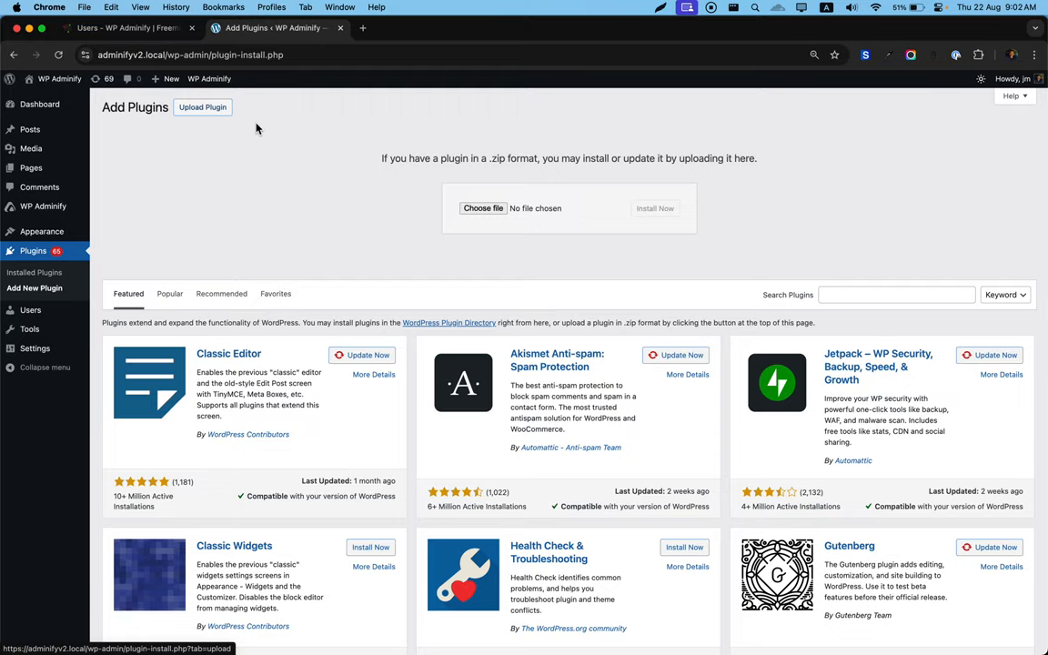
click(484, 208)
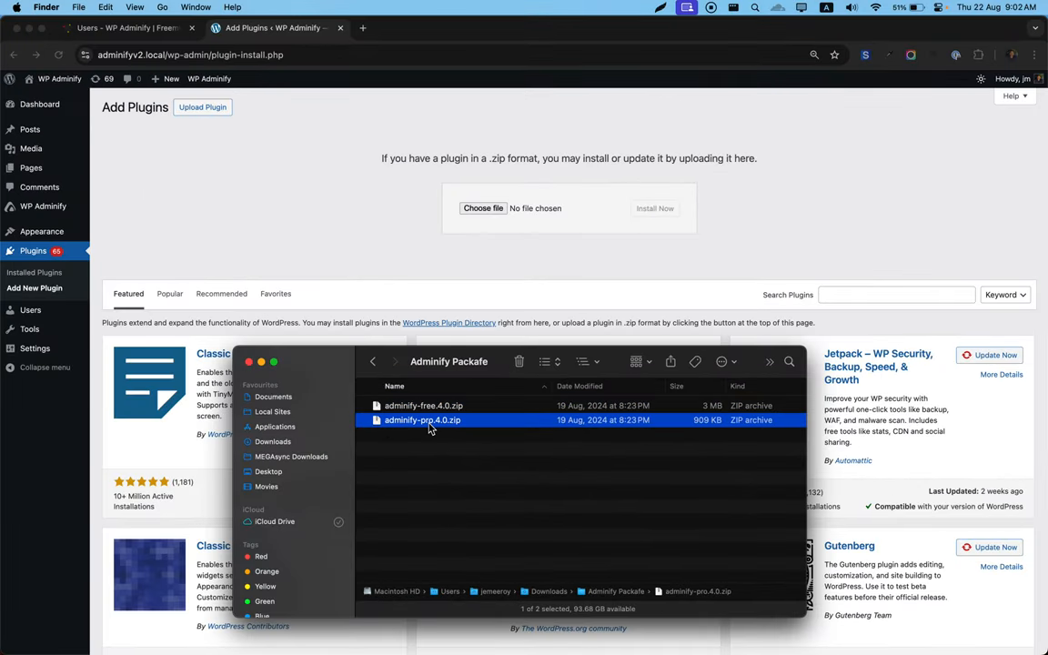
drag(422, 419, 502, 218)
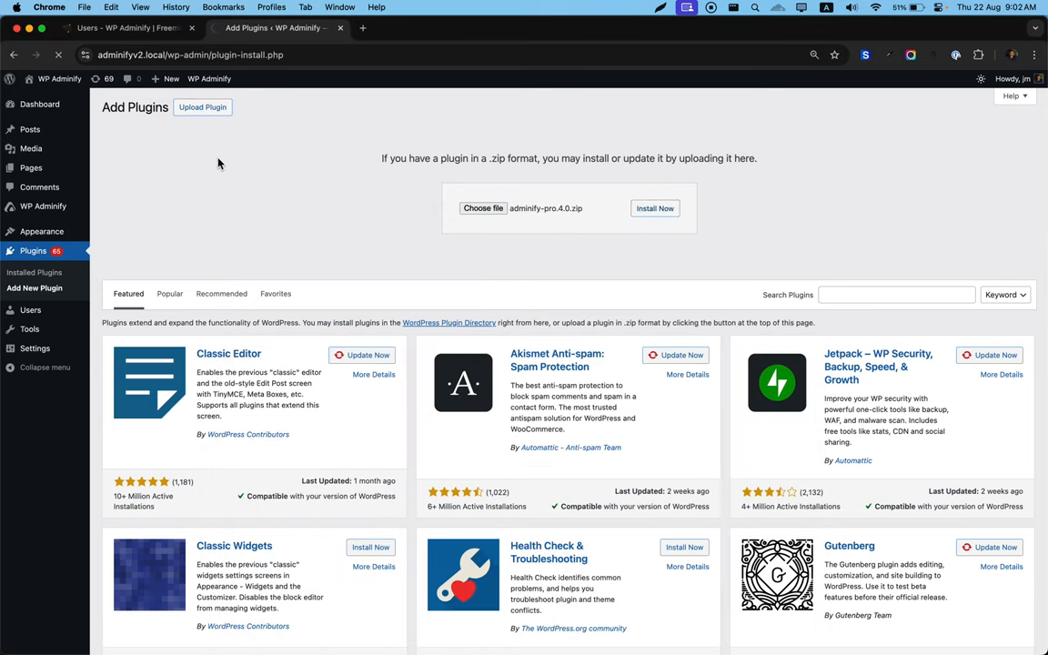
click(655, 207)
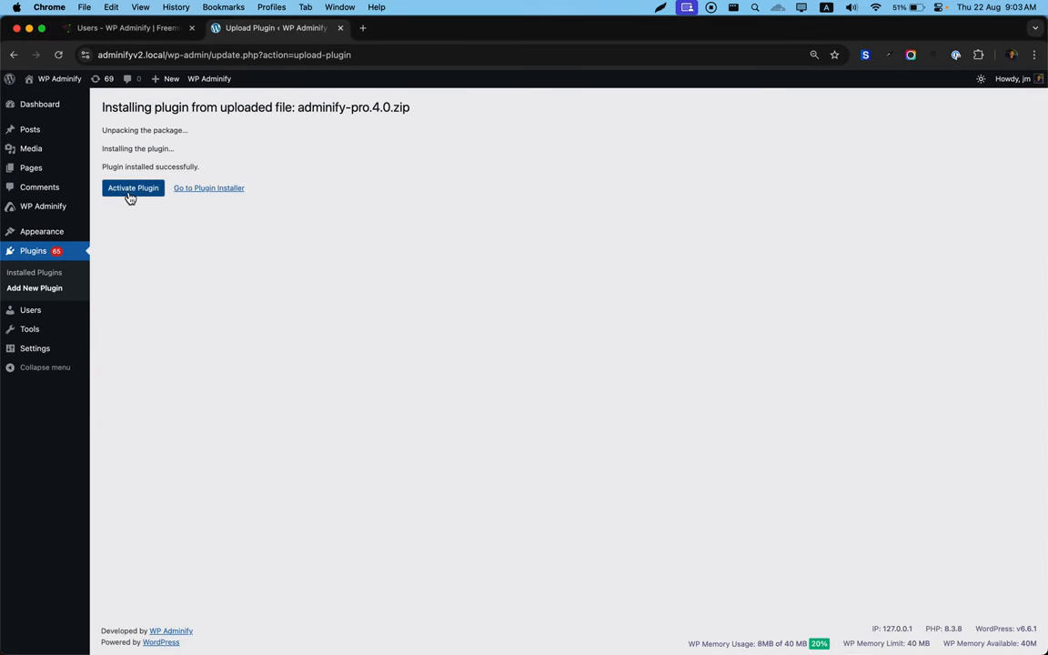
click(133, 188)
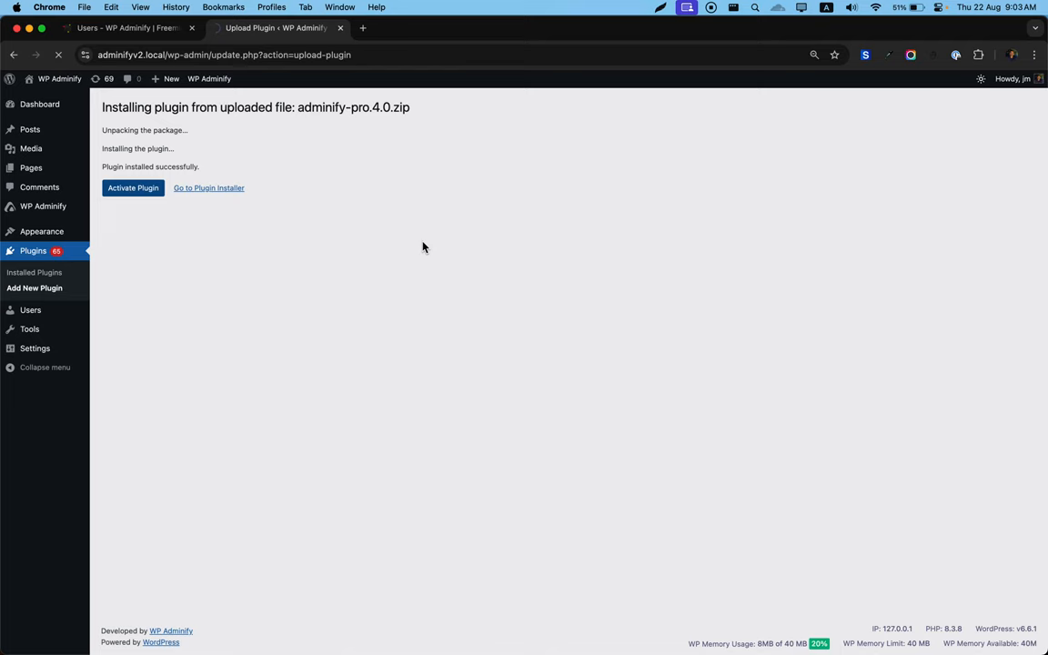
Enter the license key on the WP Adminify welcome screen and activate it for the Agency plan
click(133, 188)
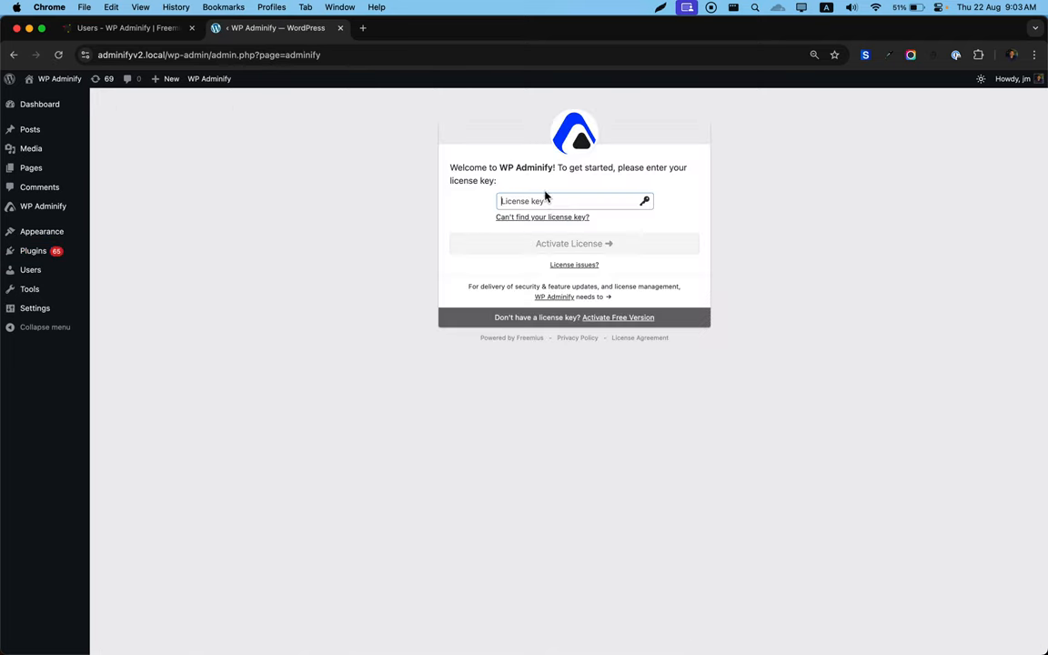
mouse_move(477, 204)
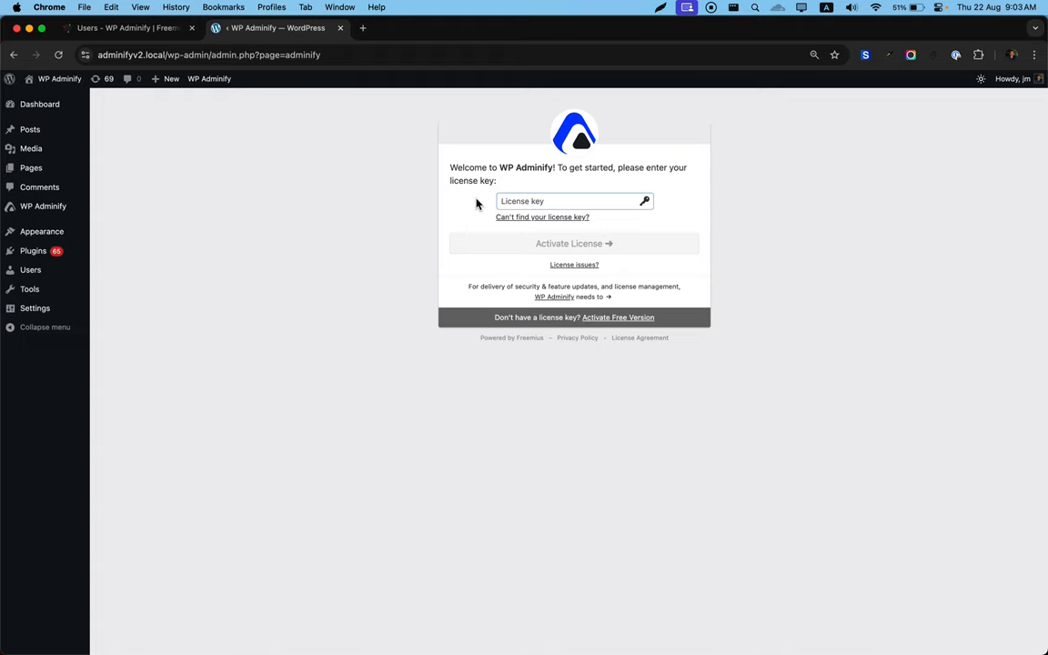
click(573, 243)
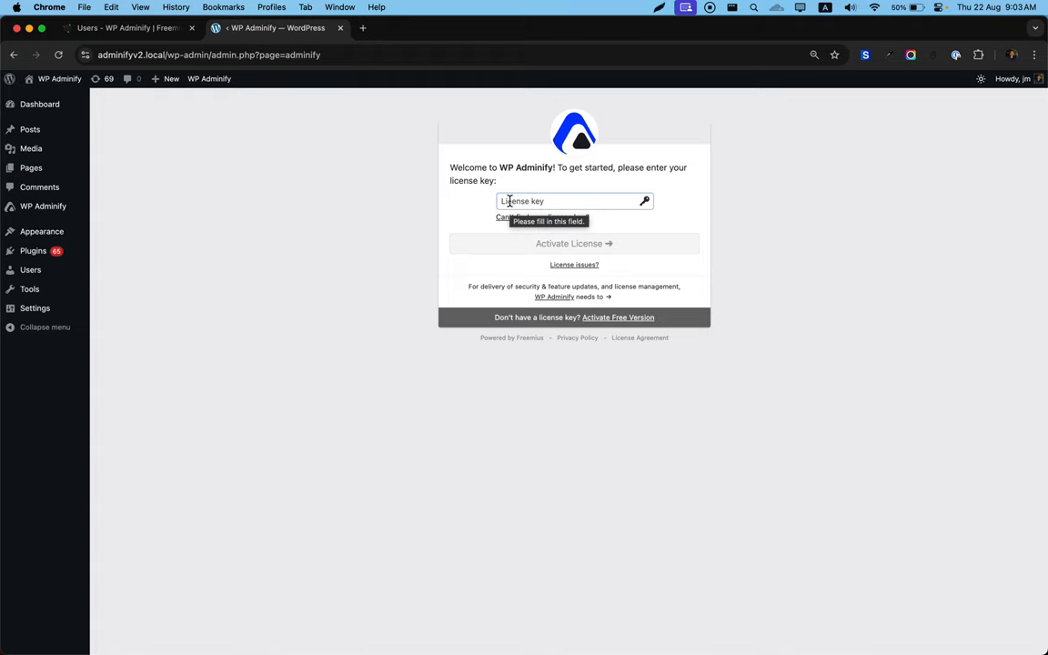
text(LICENSEKEY)
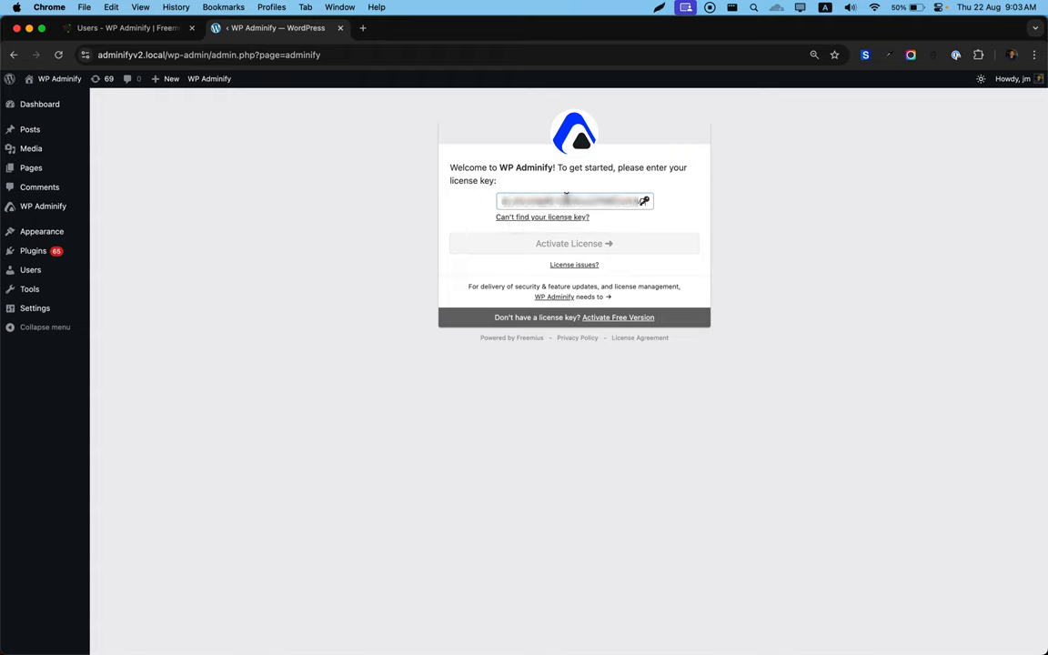
mouse_move(633, 244)
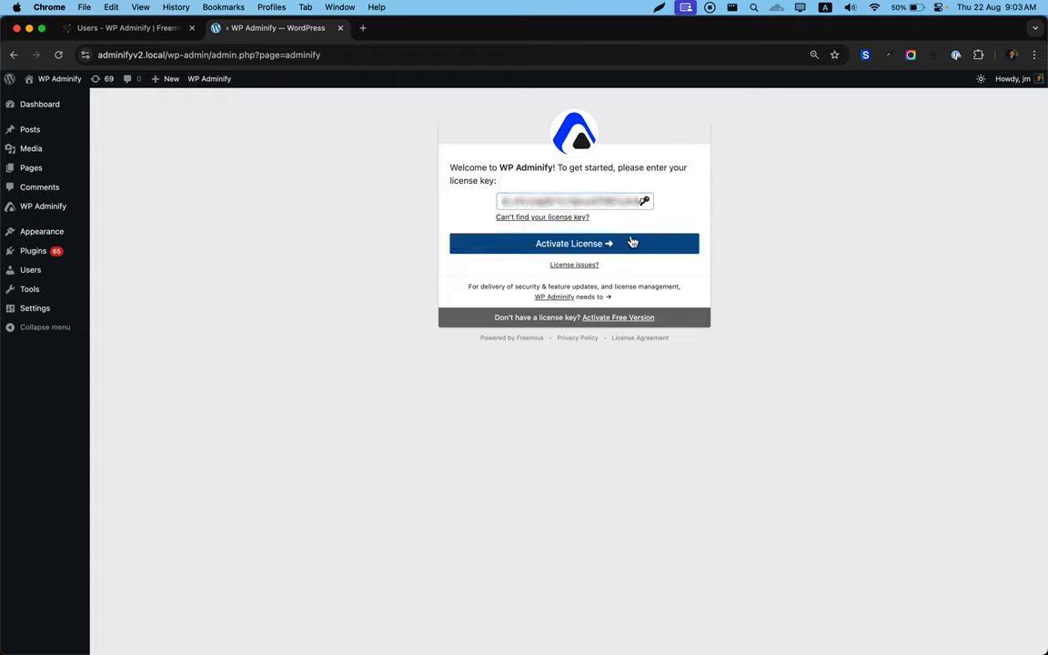
click(575, 243)
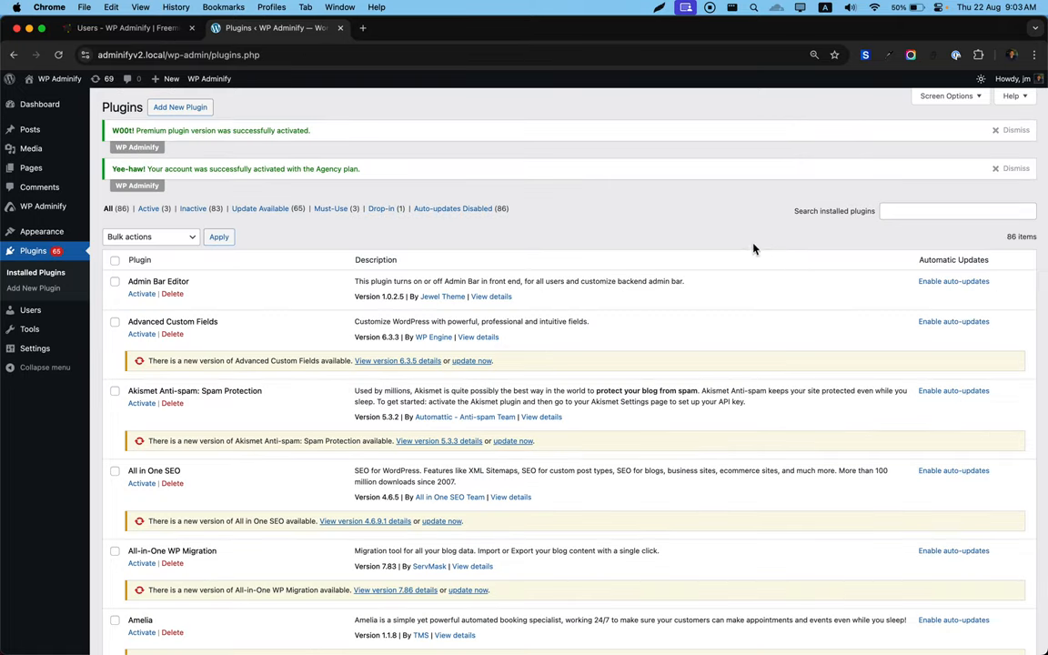
mouse_move(136, 131)
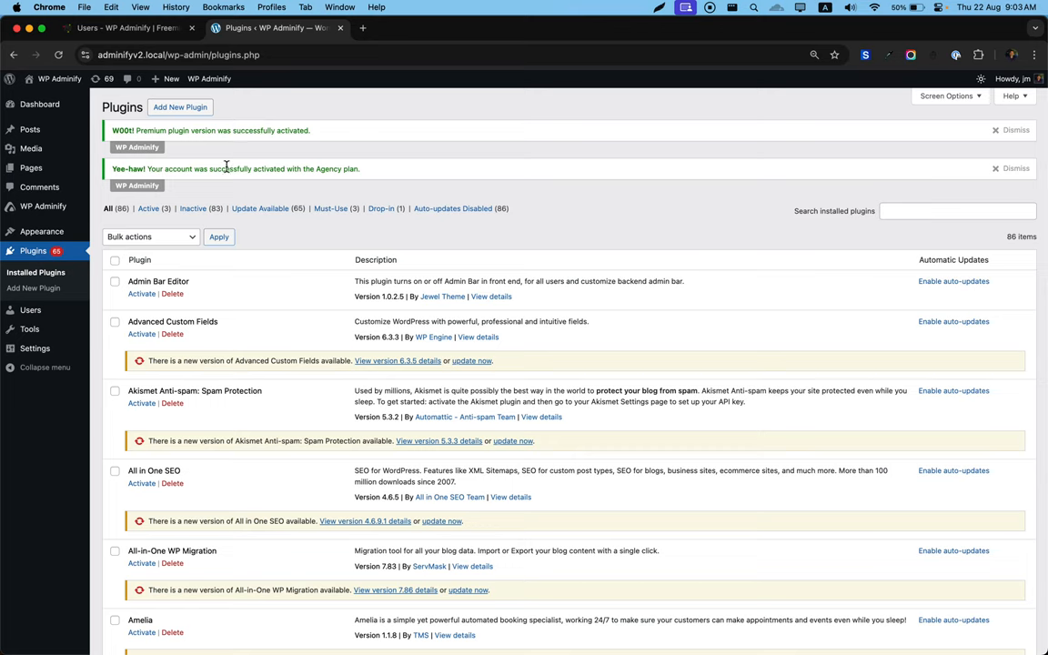
mouse_move(350, 171)
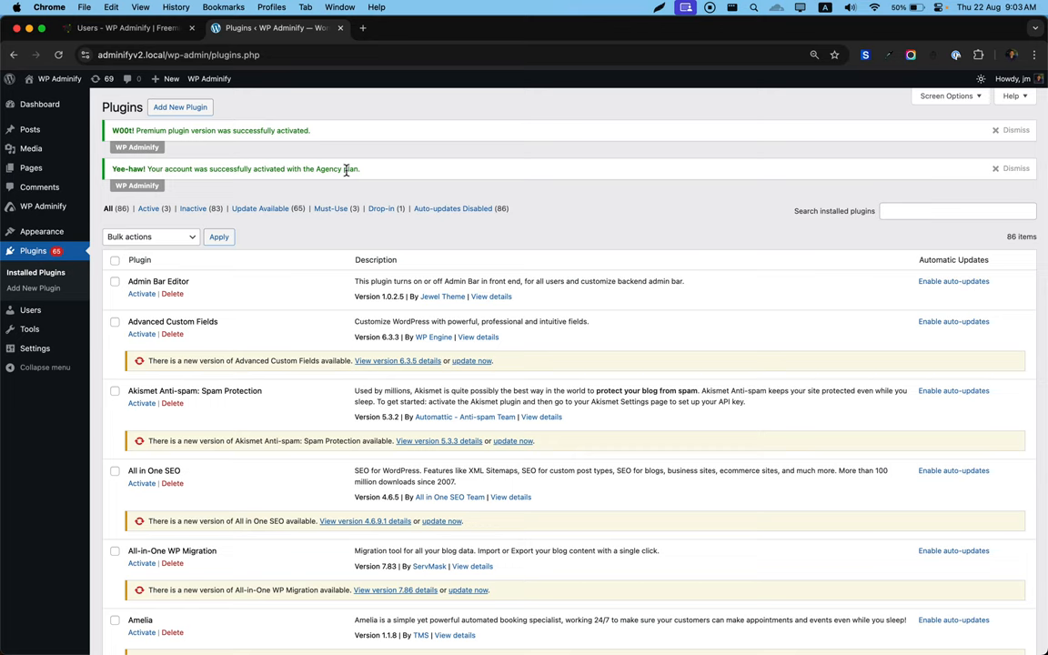
mouse_move(451, 305)
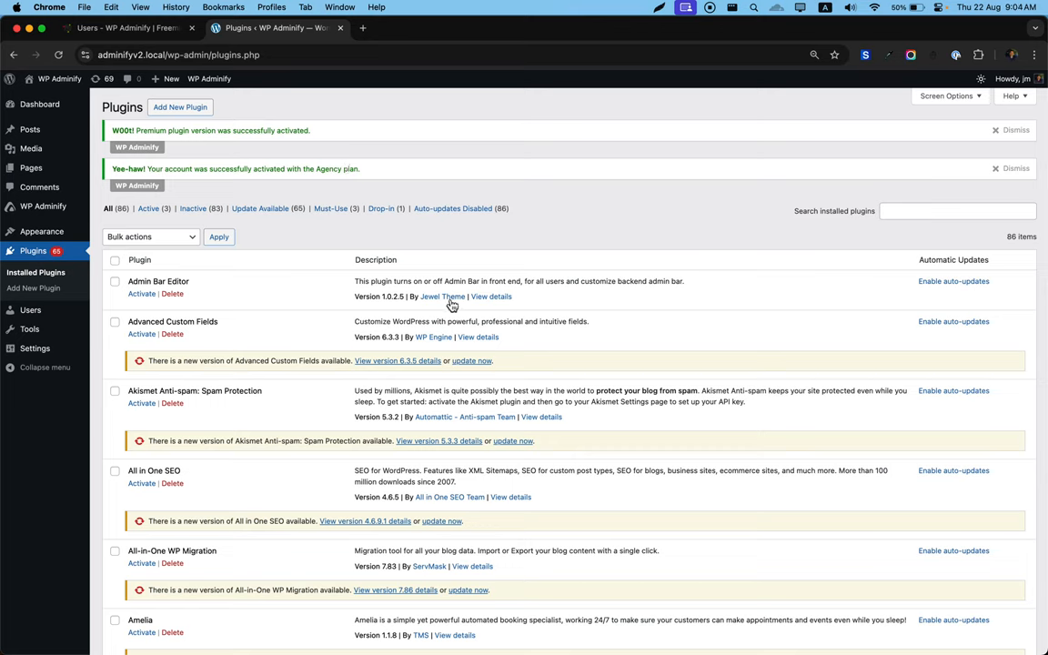